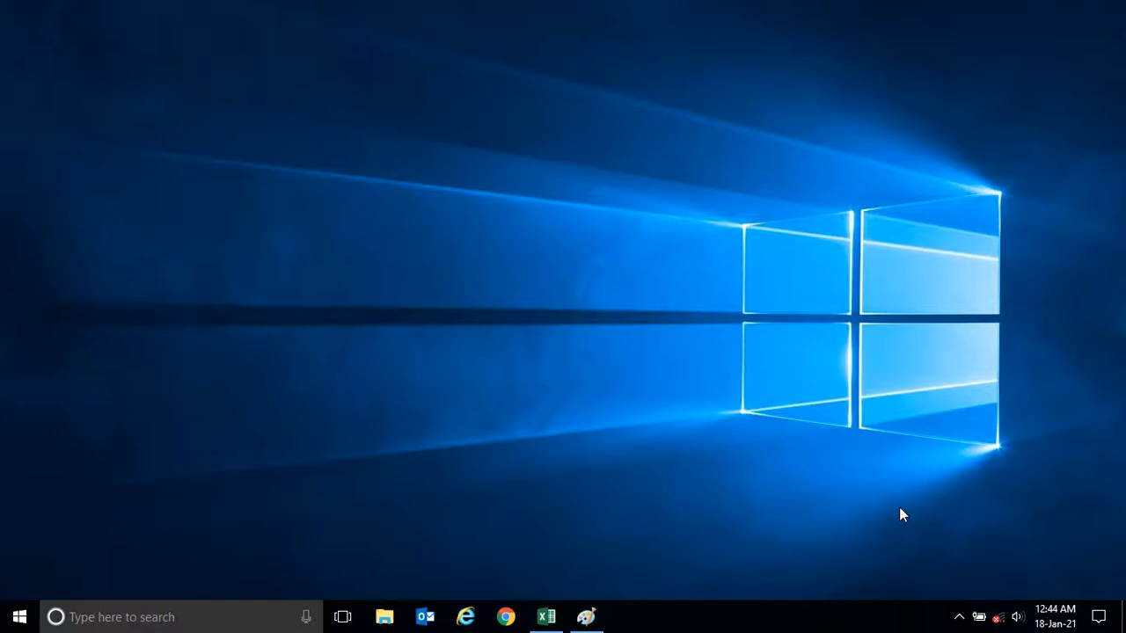
{"action": "mouse_move", "coordinate": [678, 503]}
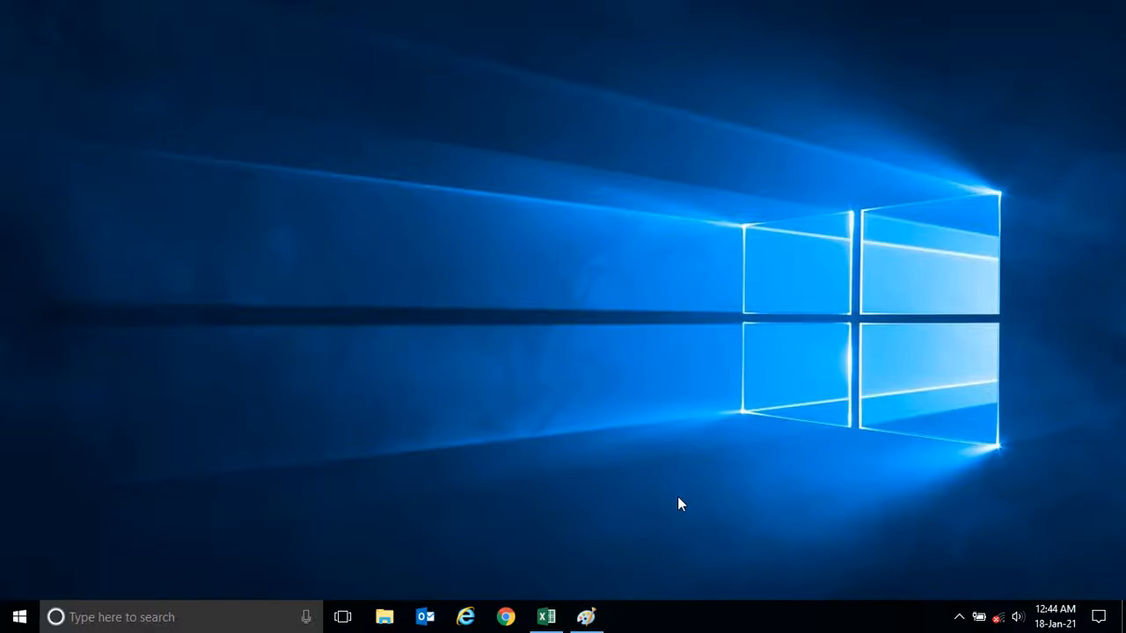
Bring the LAB3 workbook of employee names to the front in Excel
{"action": "left_click", "coordinate": [545, 616]}
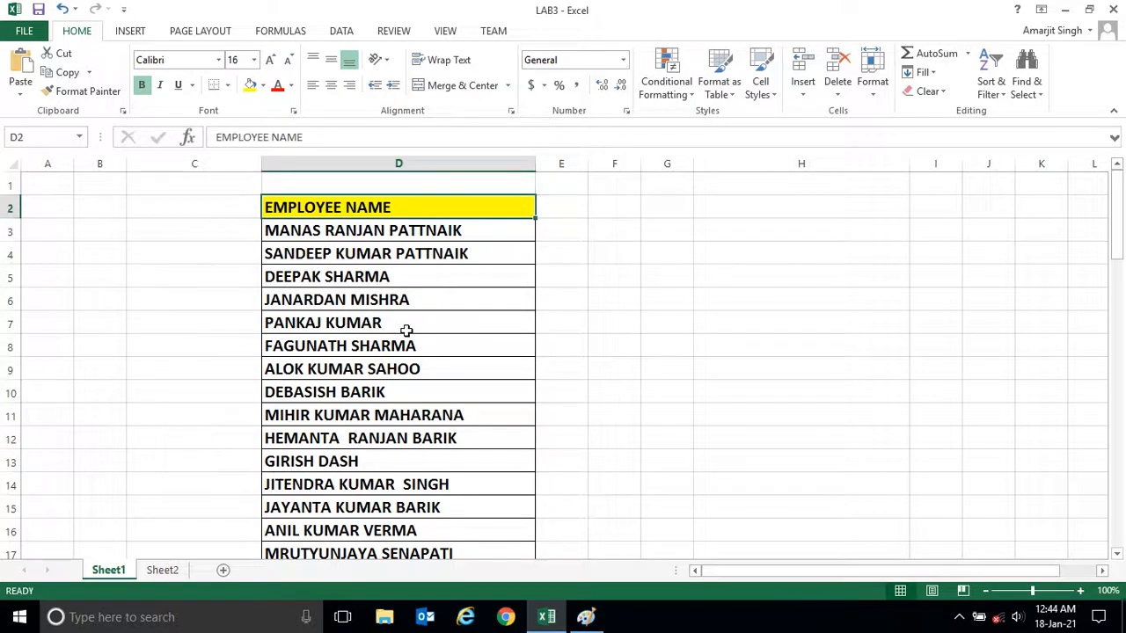
{"action": "left_click", "coordinate": [310, 461]}
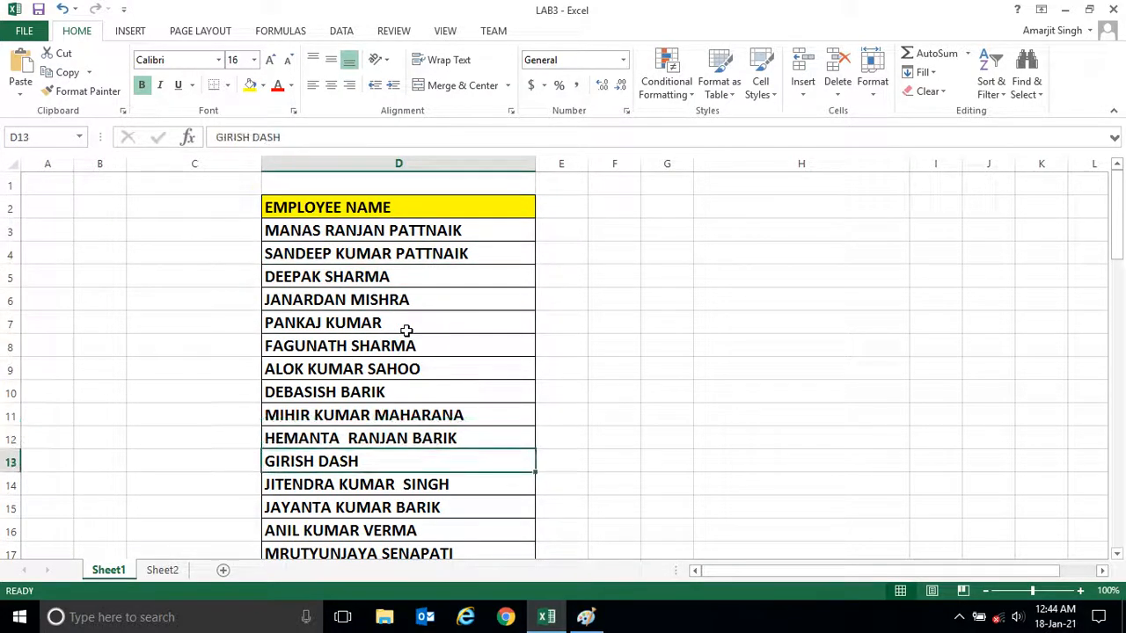
{"action": "left_click", "coordinate": [398, 229]}
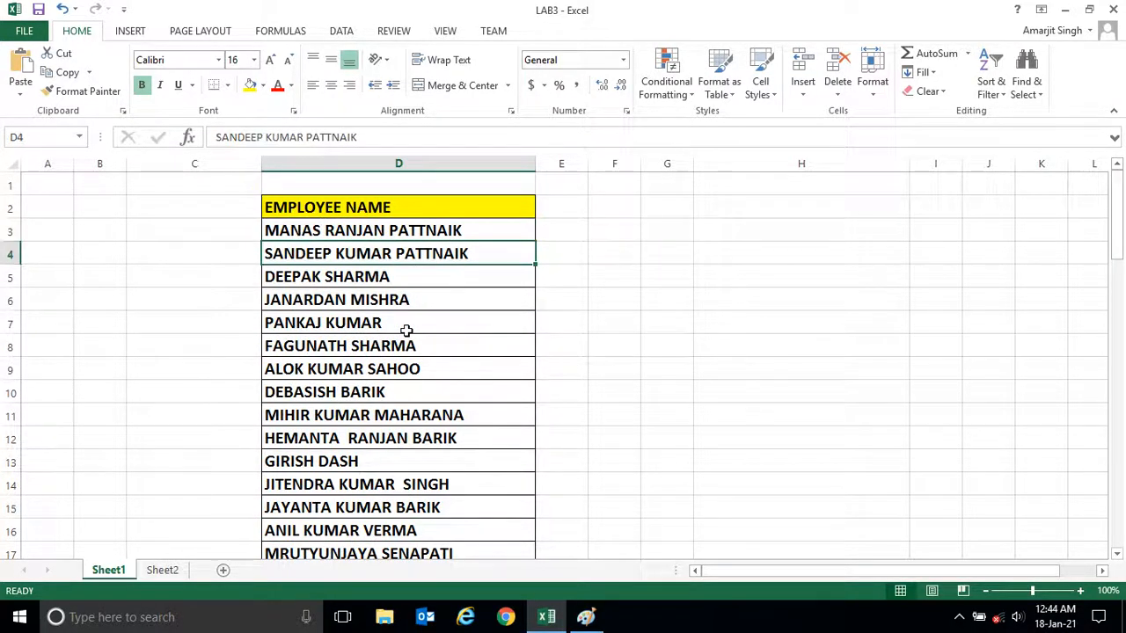
{"action": "left_click", "coordinate": [398, 228]}
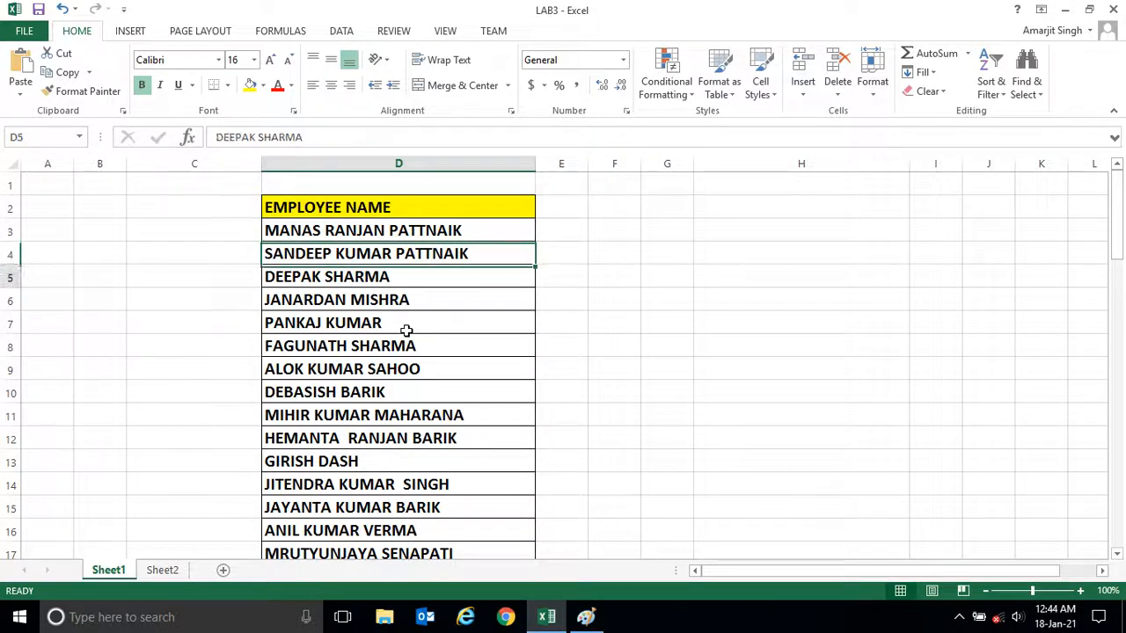
{"action": "left_click", "coordinate": [397, 322]}
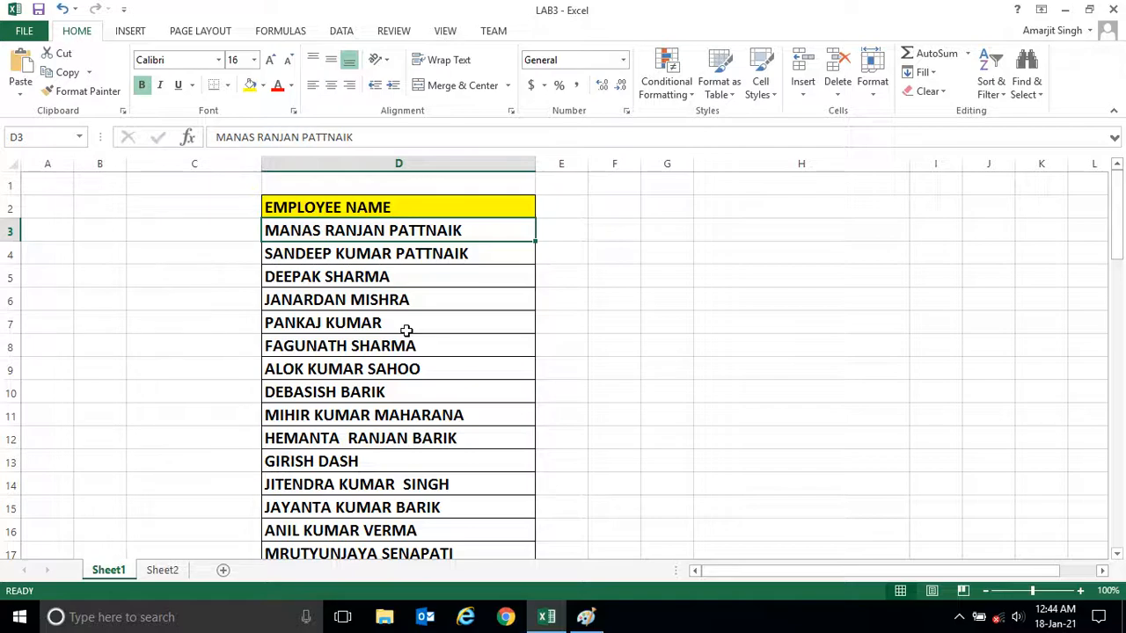
{"action": "left_click", "coordinate": [398, 253]}
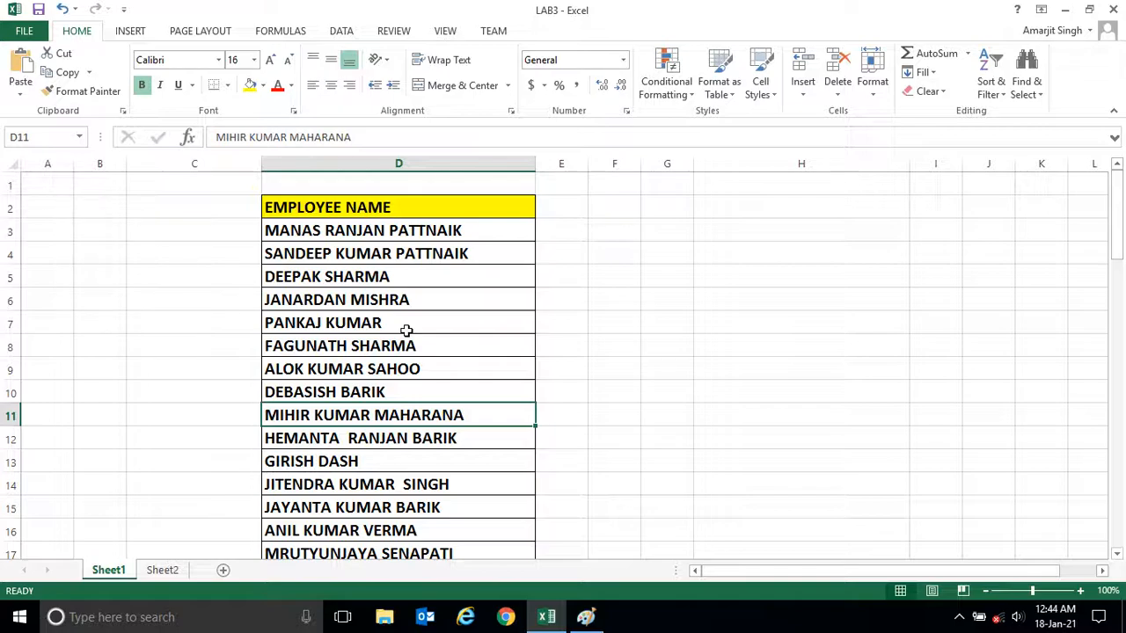
{"action": "mouse_move", "coordinate": [450, 229]}
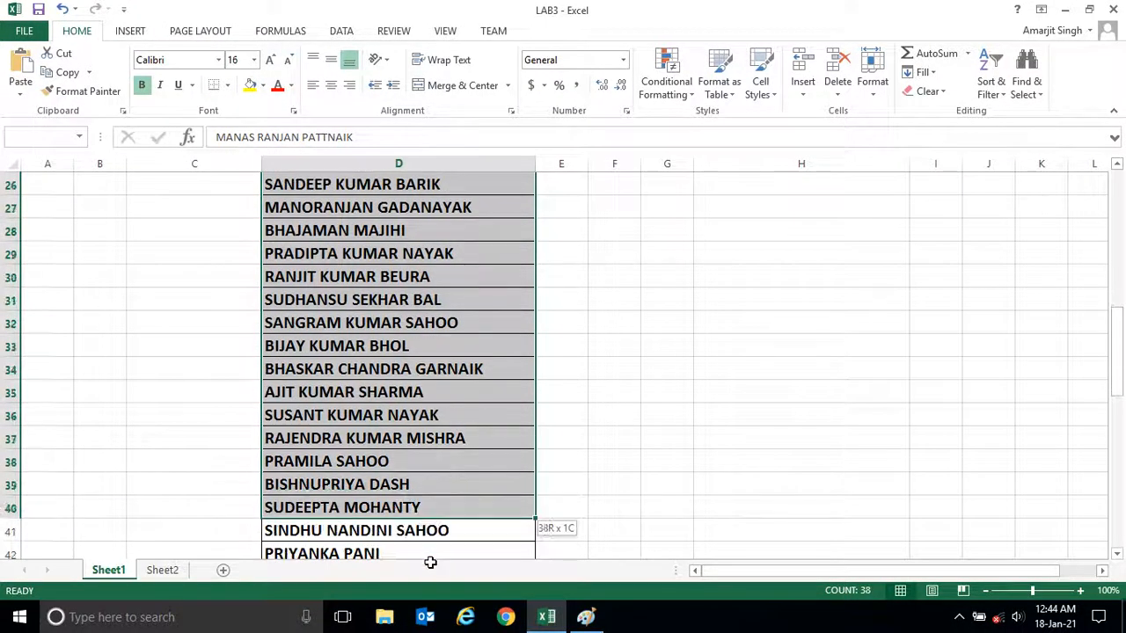
{"action": "scroll", "scroll_direction": "down", "scroll_amount": 3}
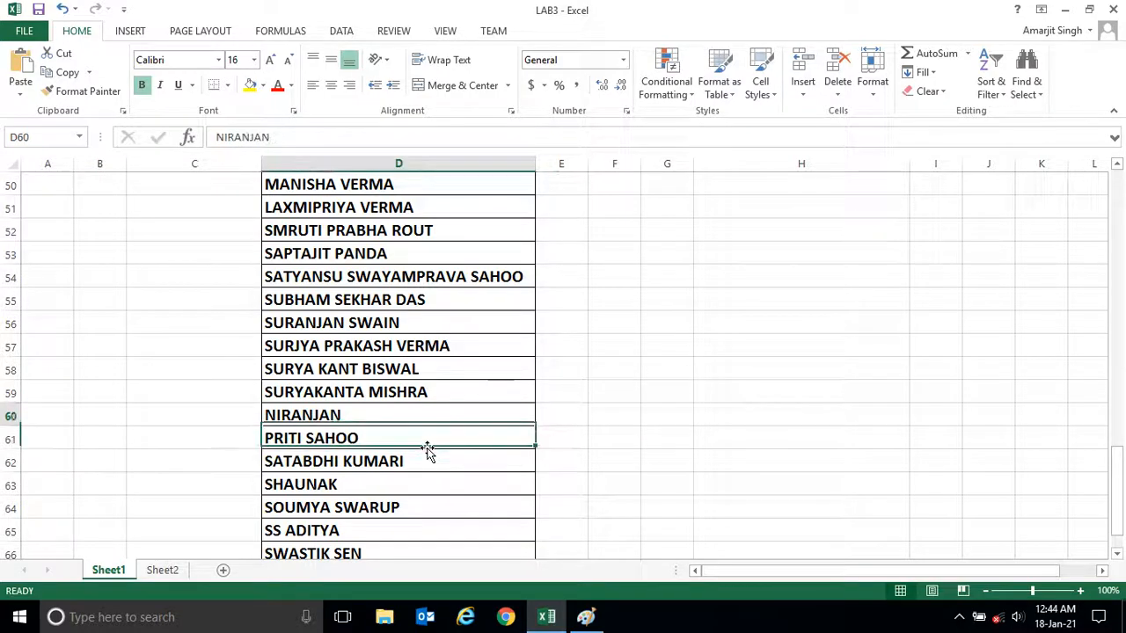
{"action": "scroll", "scroll_direction": "up", "scroll_amount": 3}
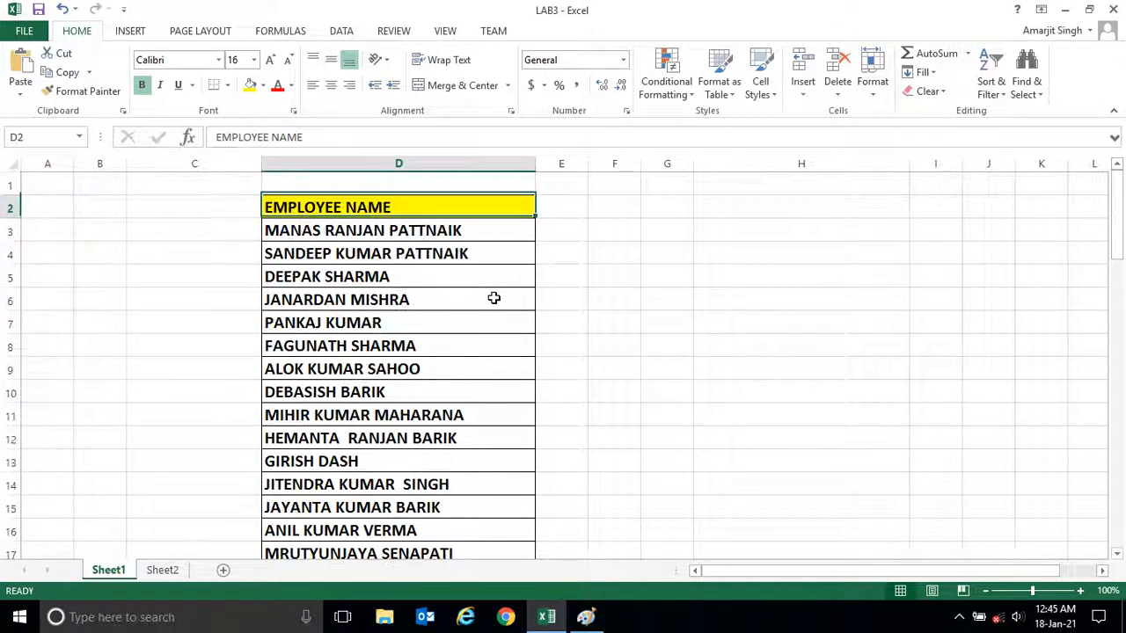
{"action": "left_click", "coordinate": [398, 230]}
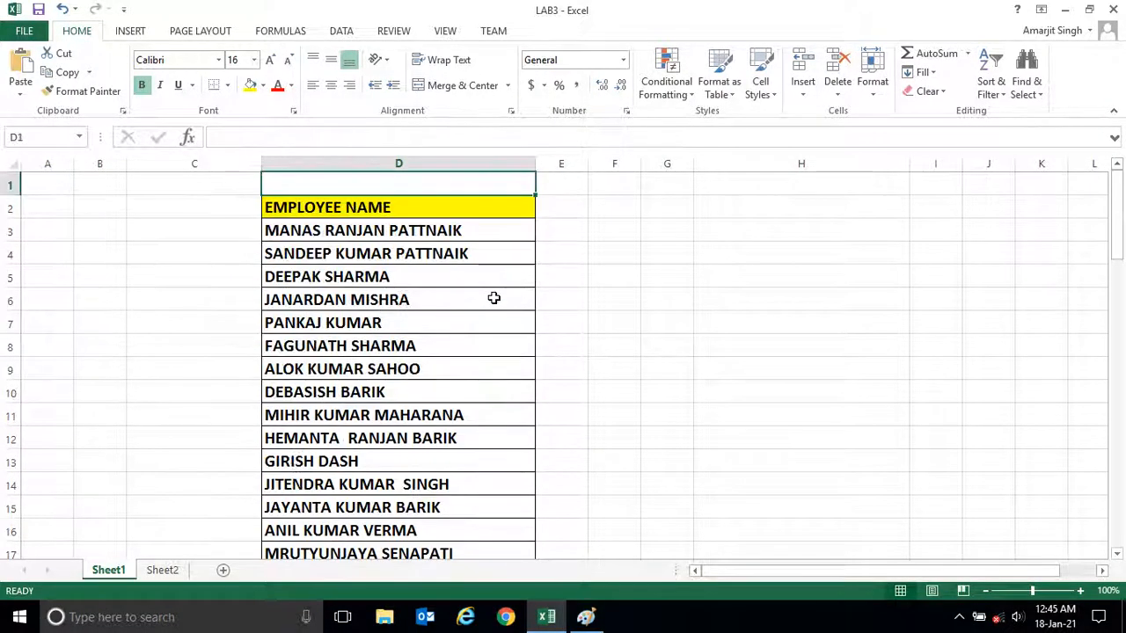
{"action": "left_click", "coordinate": [398, 228]}
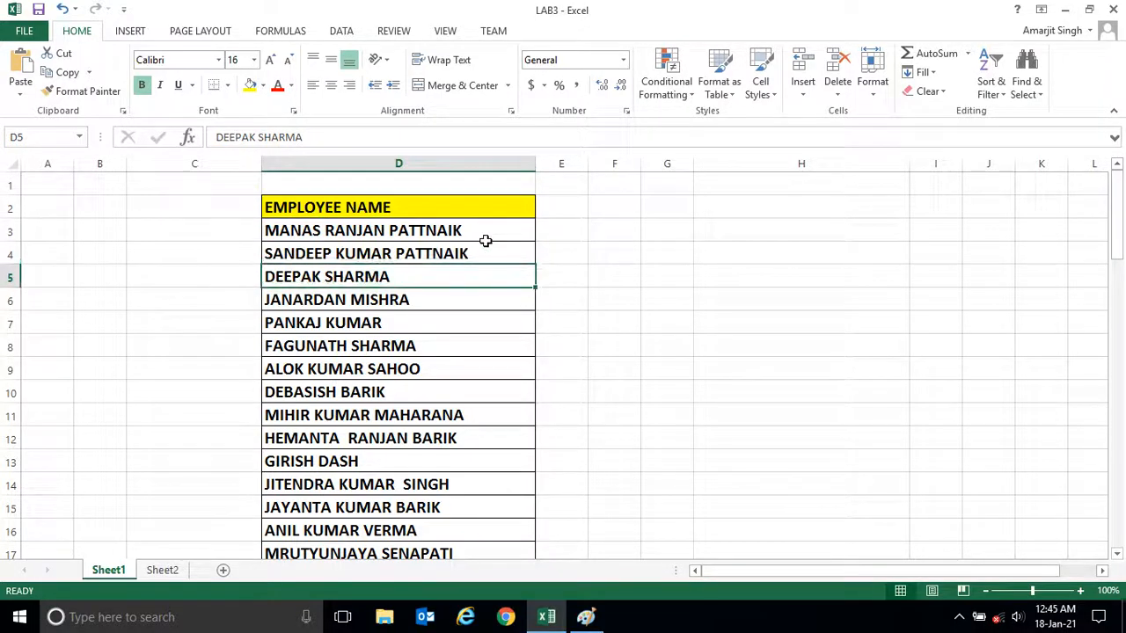
{"action": "left_click", "coordinate": [397, 229]}
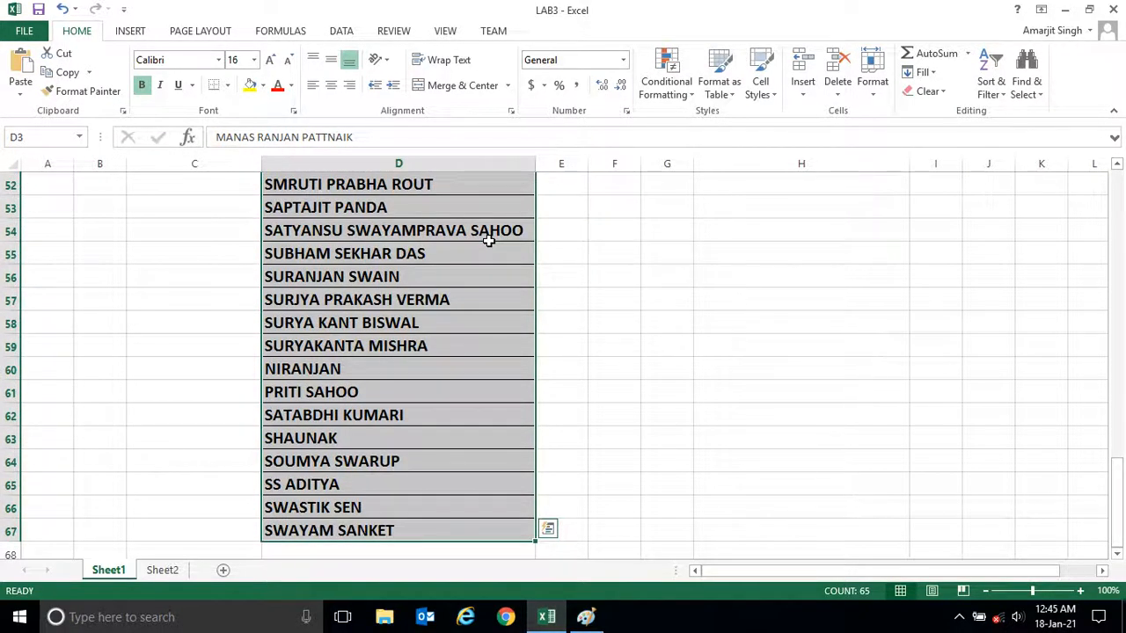
{"action": "scroll", "scroll_direction": "up", "scroll_amount": 3}
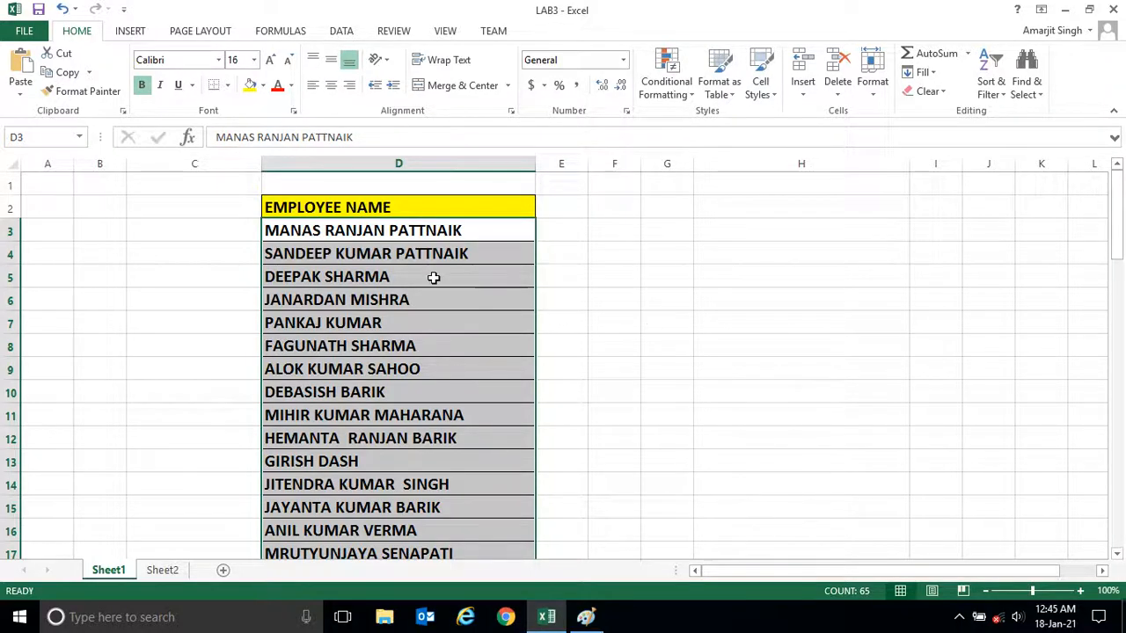
{"action": "mouse_move", "coordinate": [845, 221]}
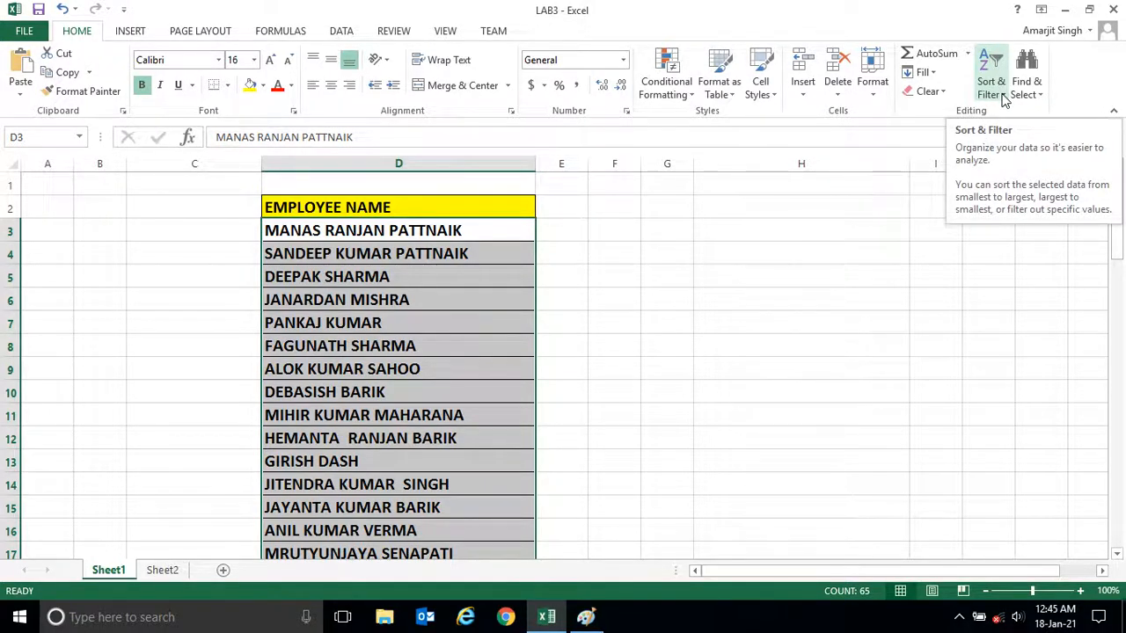
Show the Sort & Filter choices for the 65 selected names
{"action": "left_click", "coordinate": [992, 74]}
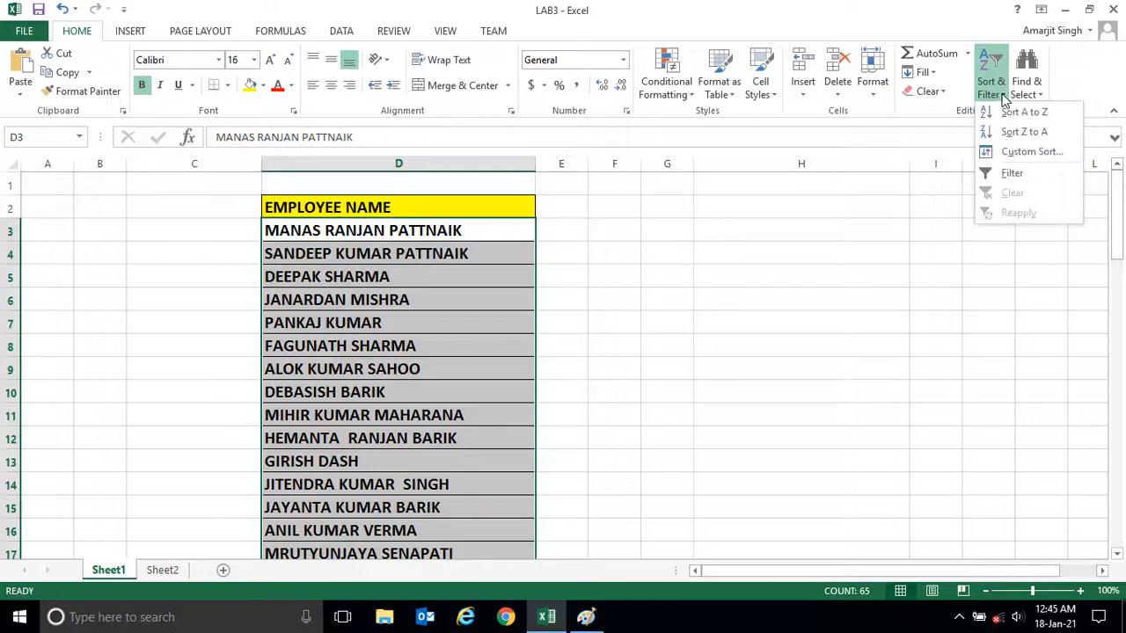
{"action": "mouse_move", "coordinate": [1024, 113]}
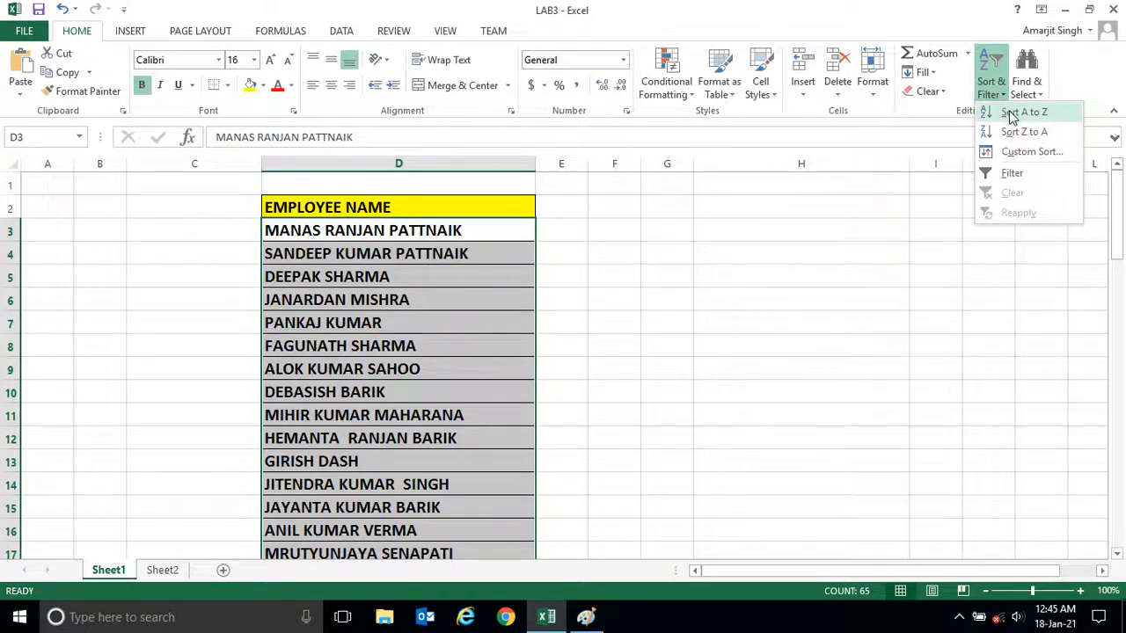
{"action": "mouse_move", "coordinate": [1023, 113]}
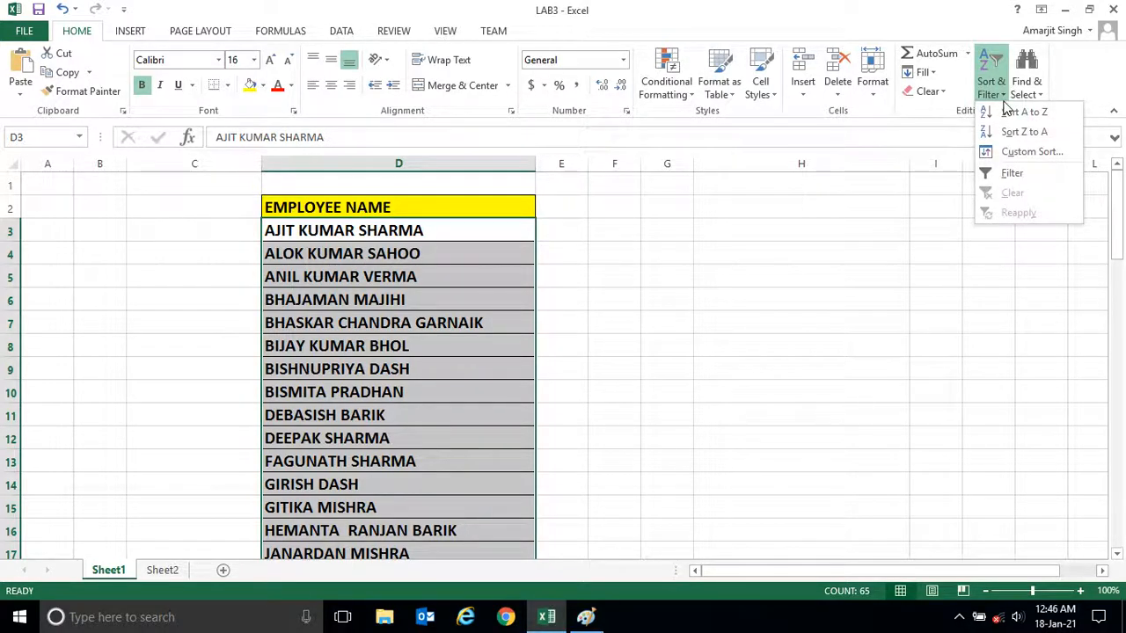
{"action": "mouse_move", "coordinate": [1024, 131]}
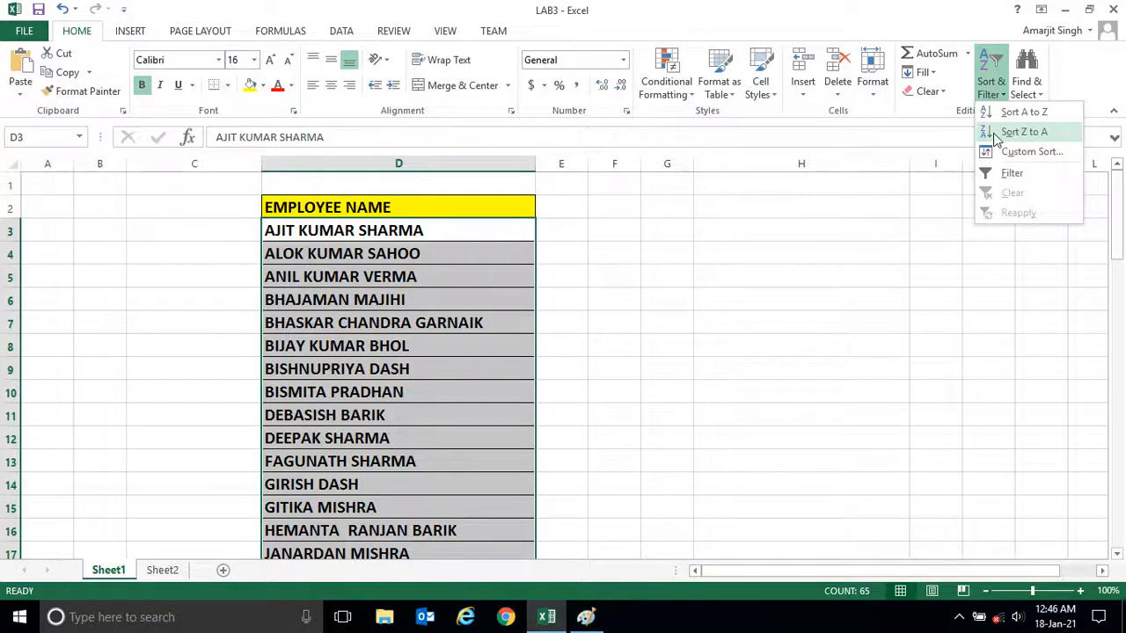
{"action": "mouse_move", "coordinate": [1031, 137]}
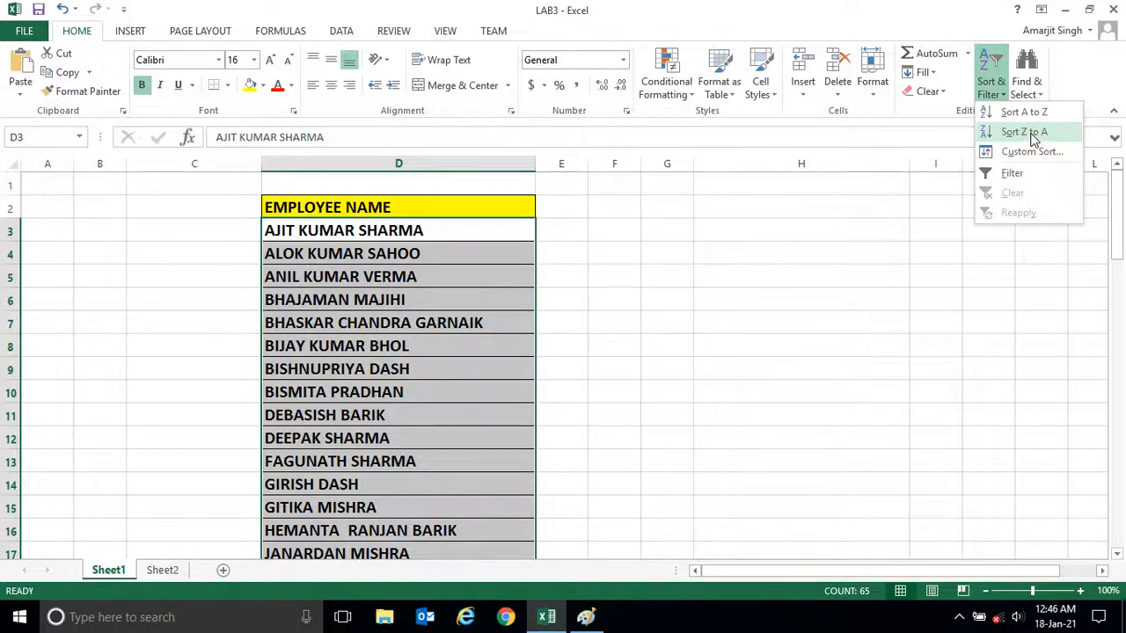
Sort the names Z to A and reselect the list from the first employee
{"action": "left_click", "coordinate": [1024, 131]}
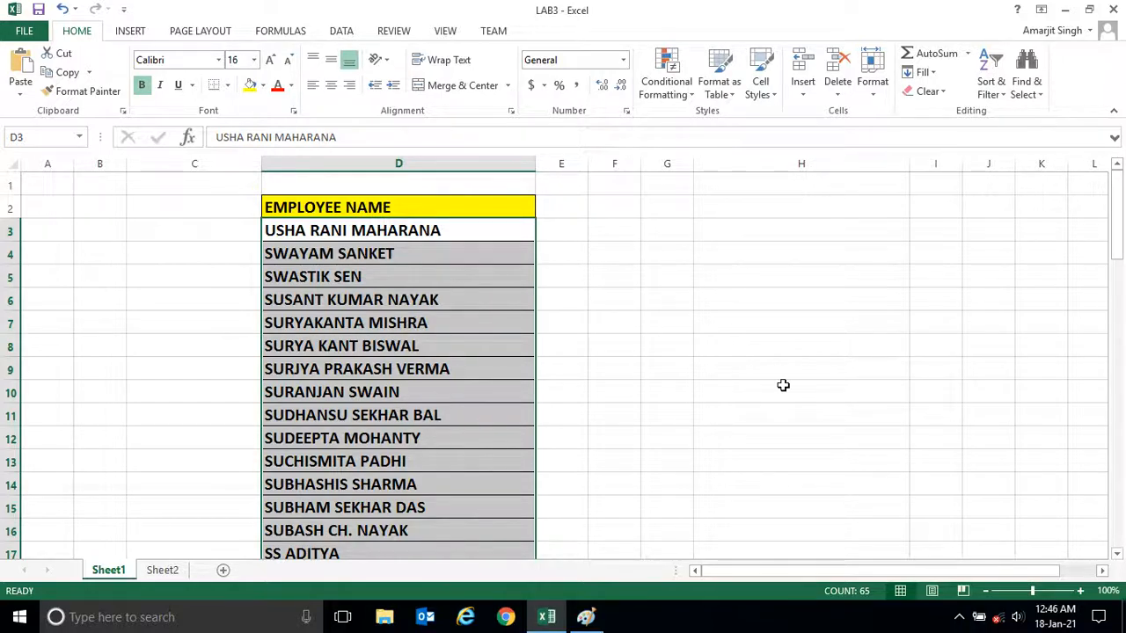
{"action": "scroll", "scroll_direction": "down", "scroll_amount": 3}
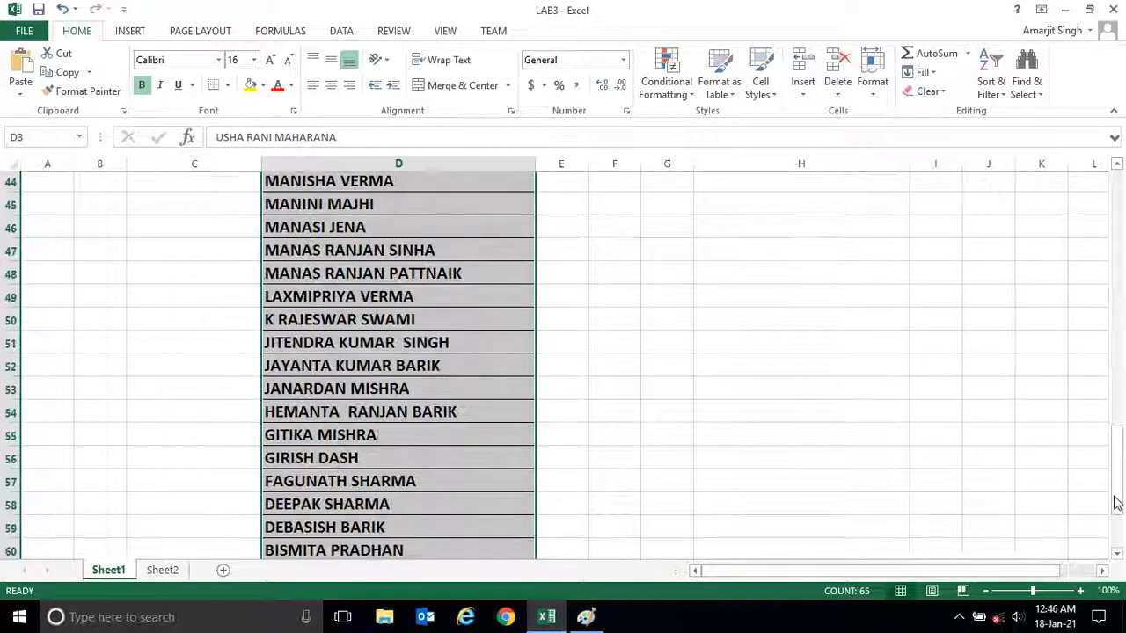
{"action": "scroll", "scroll_direction": "down", "scroll_amount": 3}
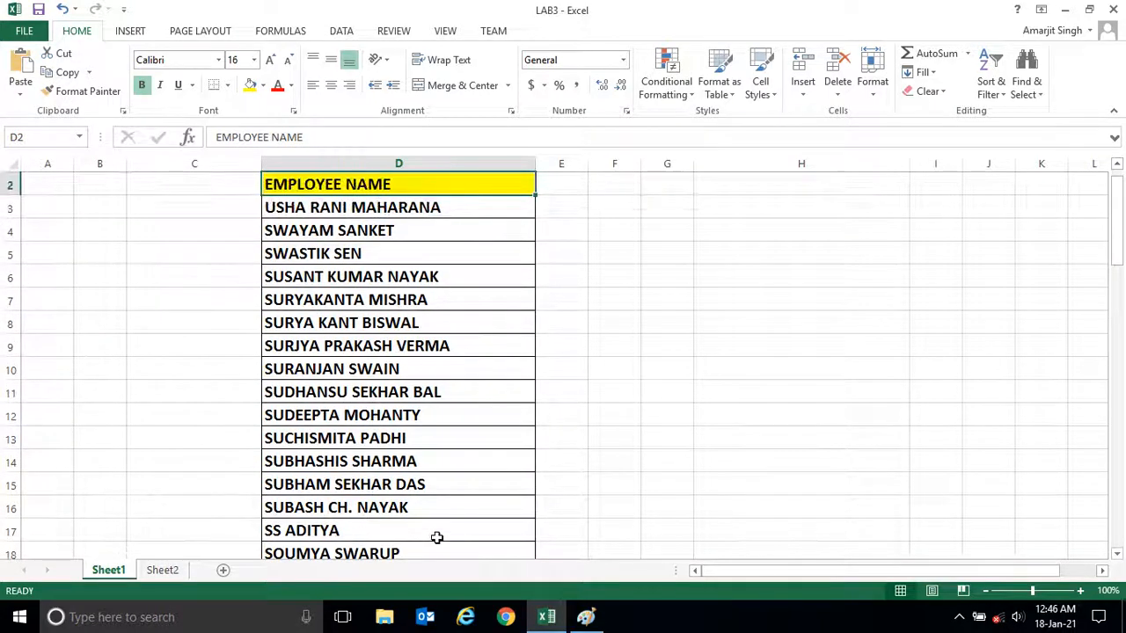
{"action": "left_click", "coordinate": [397, 207]}
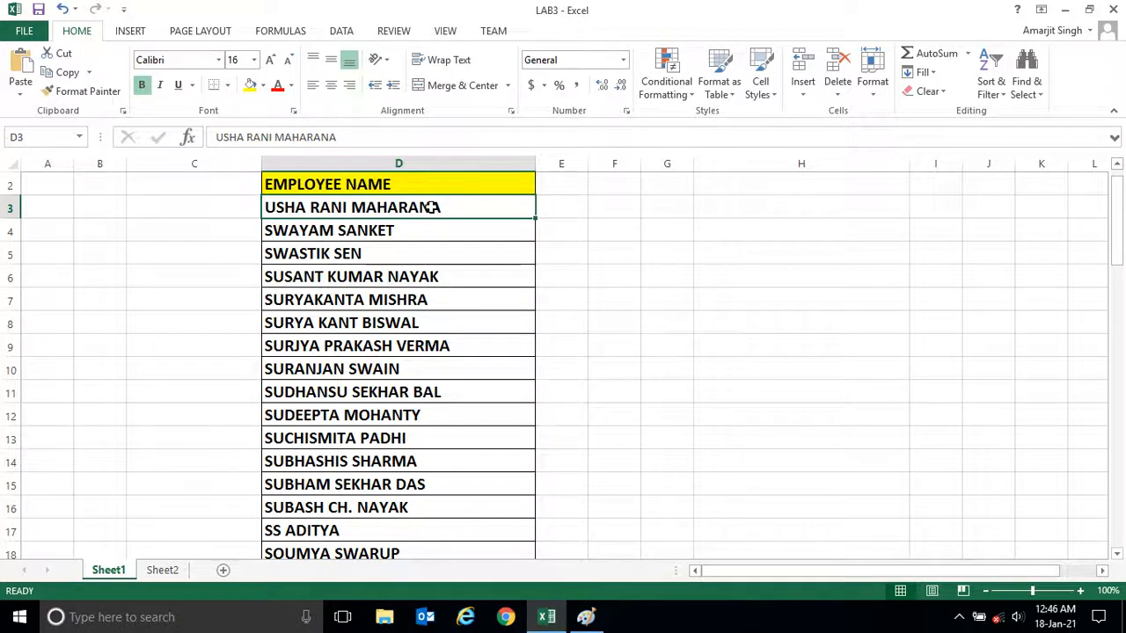
{"action": "mouse_move", "coordinate": [447, 278]}
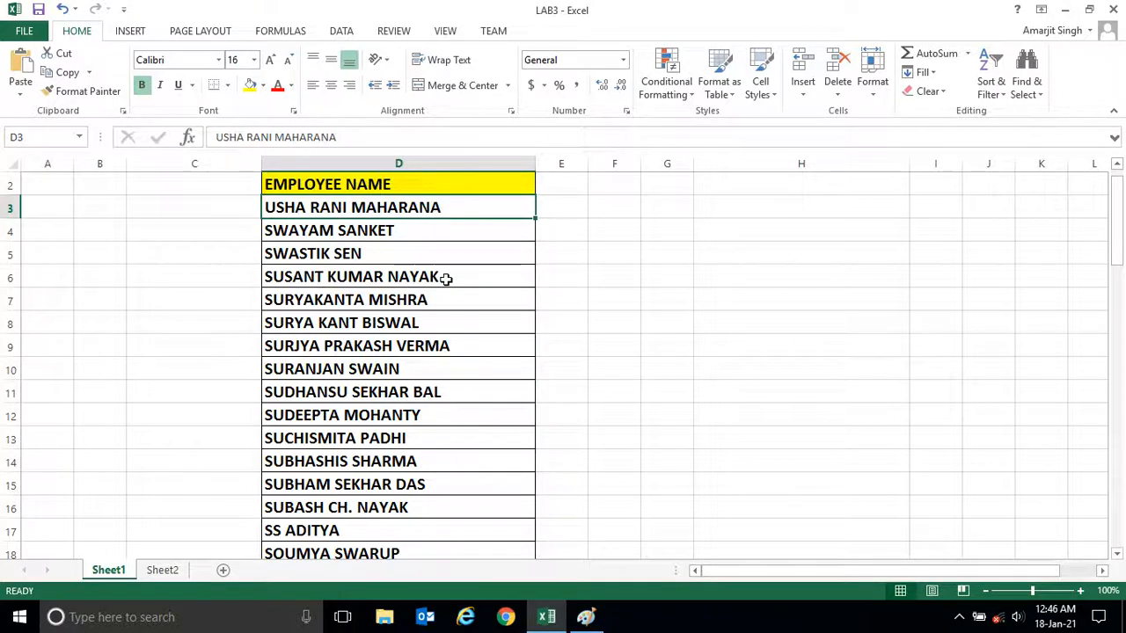
{"action": "mouse_move", "coordinate": [470, 211]}
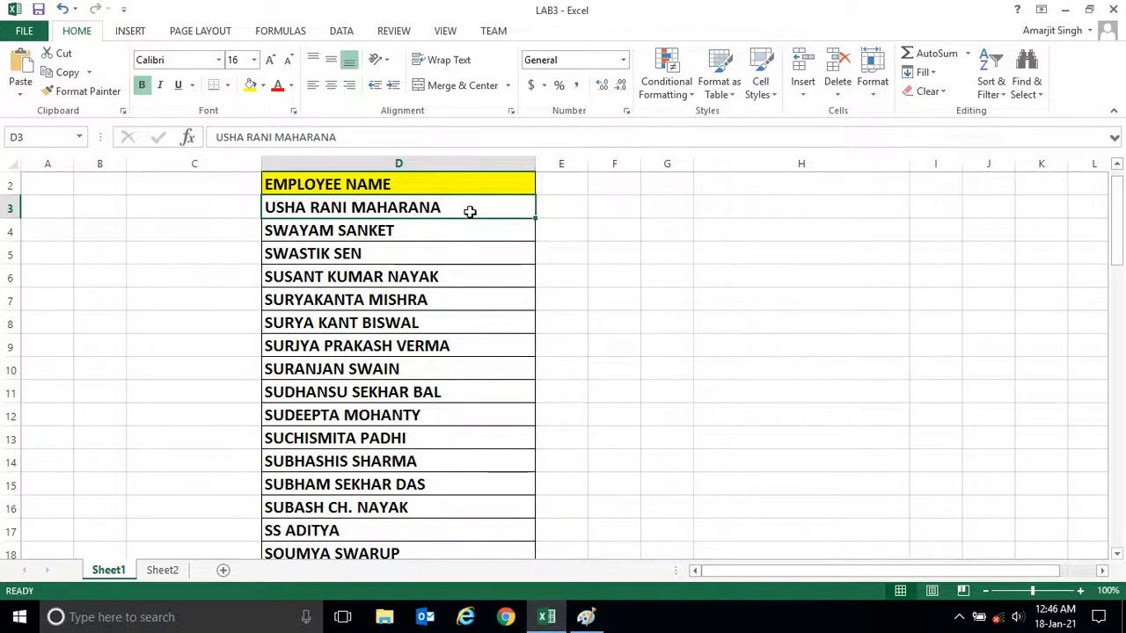
{"action": "scroll", "scroll_direction": "down", "scroll_amount": 3}
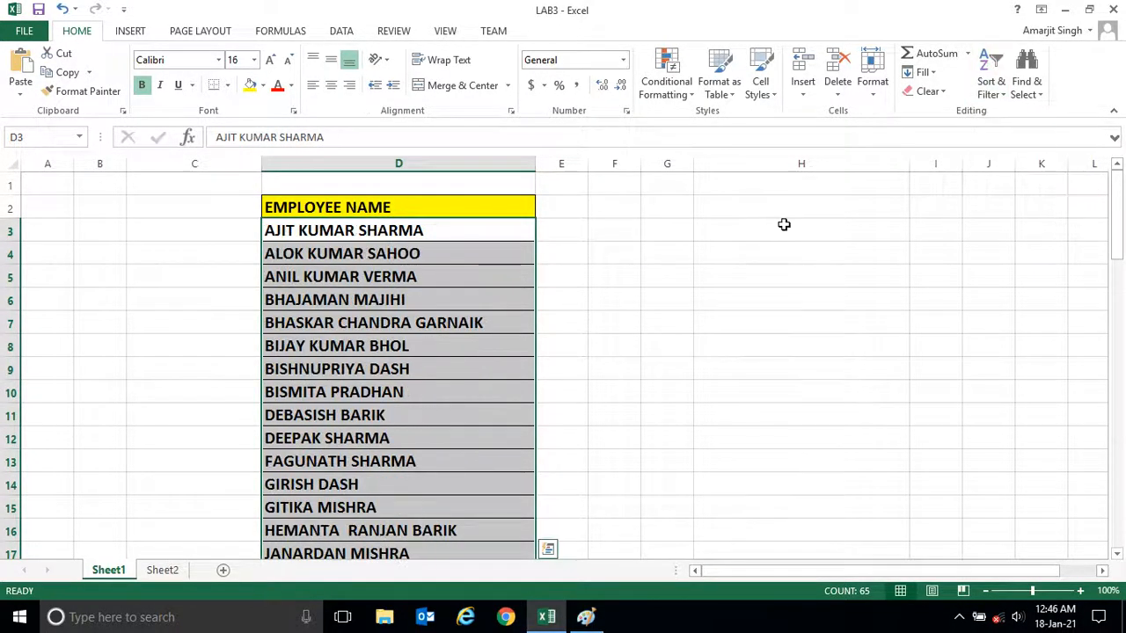
Enter the numbers 67 through 899 in G3:G12 and select them
{"action": "left_click", "coordinate": [800, 228]}
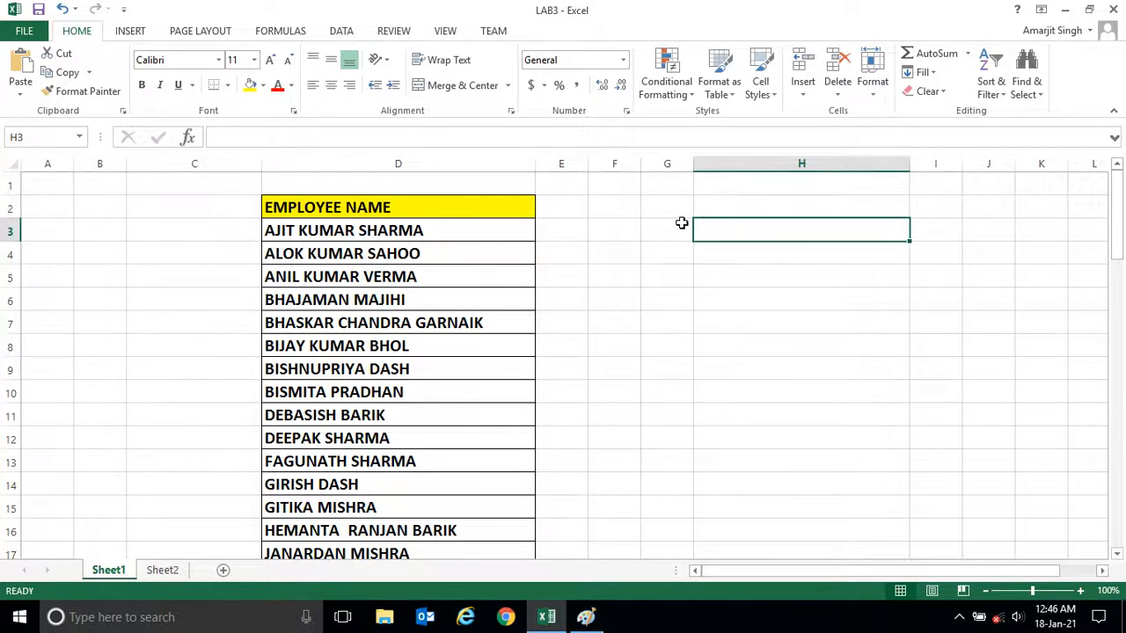
{"action": "type", "text": "67"}
{"action": "left_click", "coordinate": [666, 254]}
{"action": "type", "text": "78"}
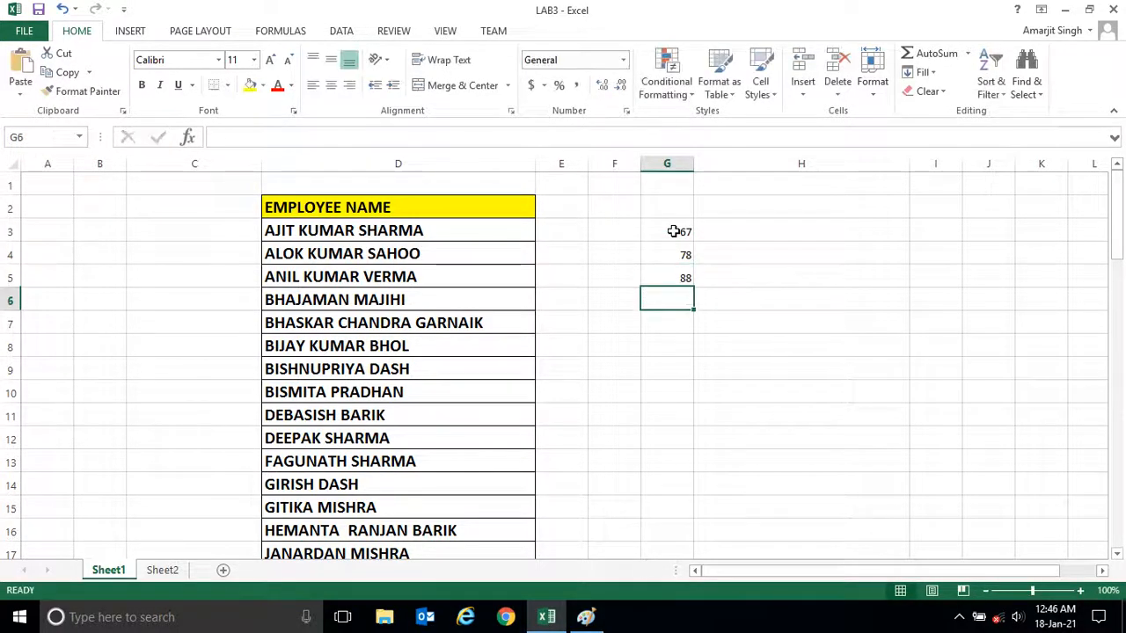
{"action": "type", "text": "777"}
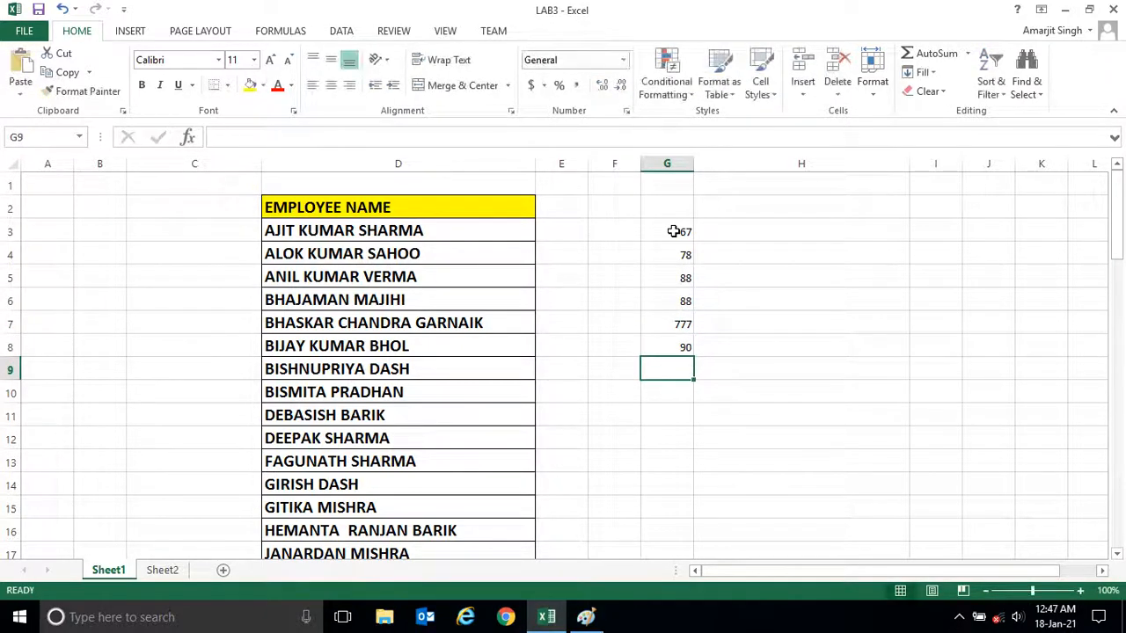
{"action": "type", "text": "44"}
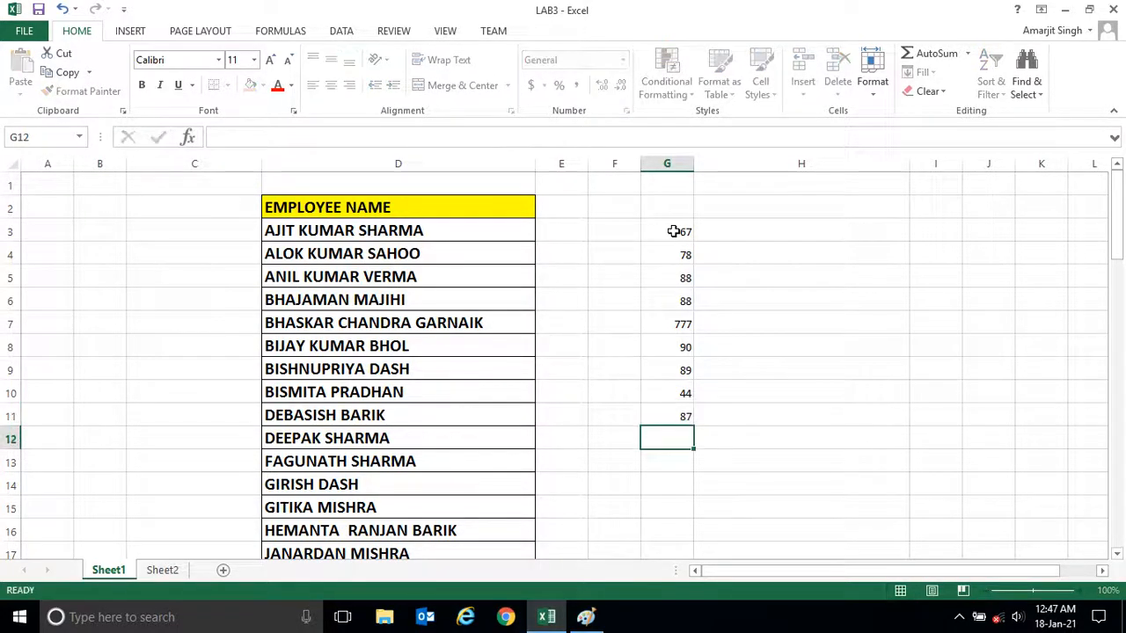
{"action": "type", "text": "899"}
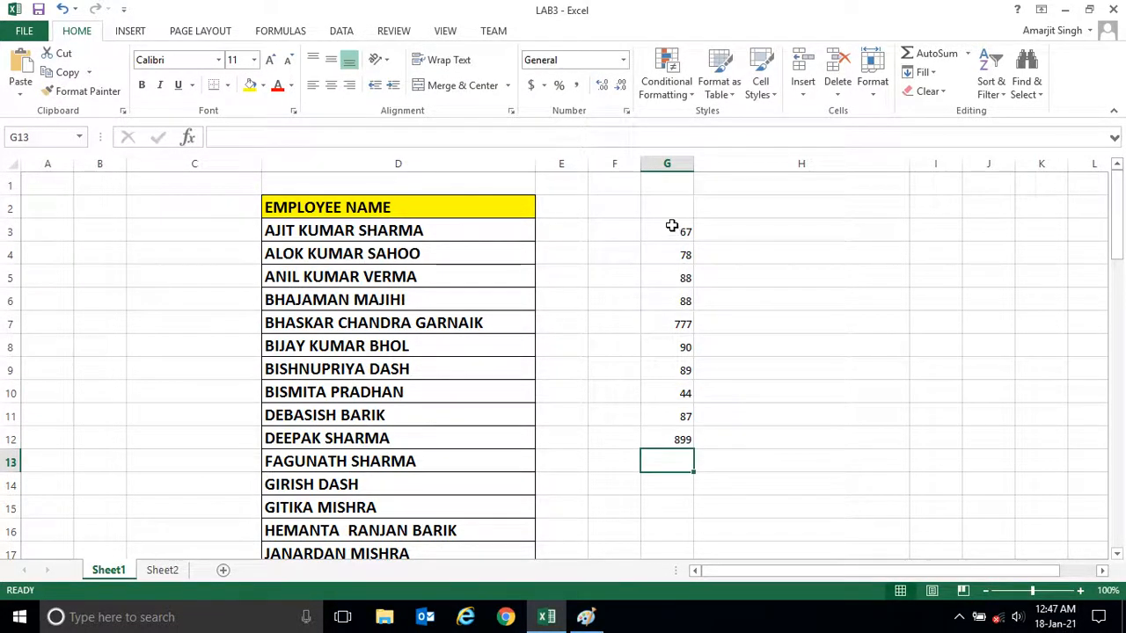
{"action": "left_click_drag", "start_coordinate": [667, 232], "coordinate": [666, 440]}
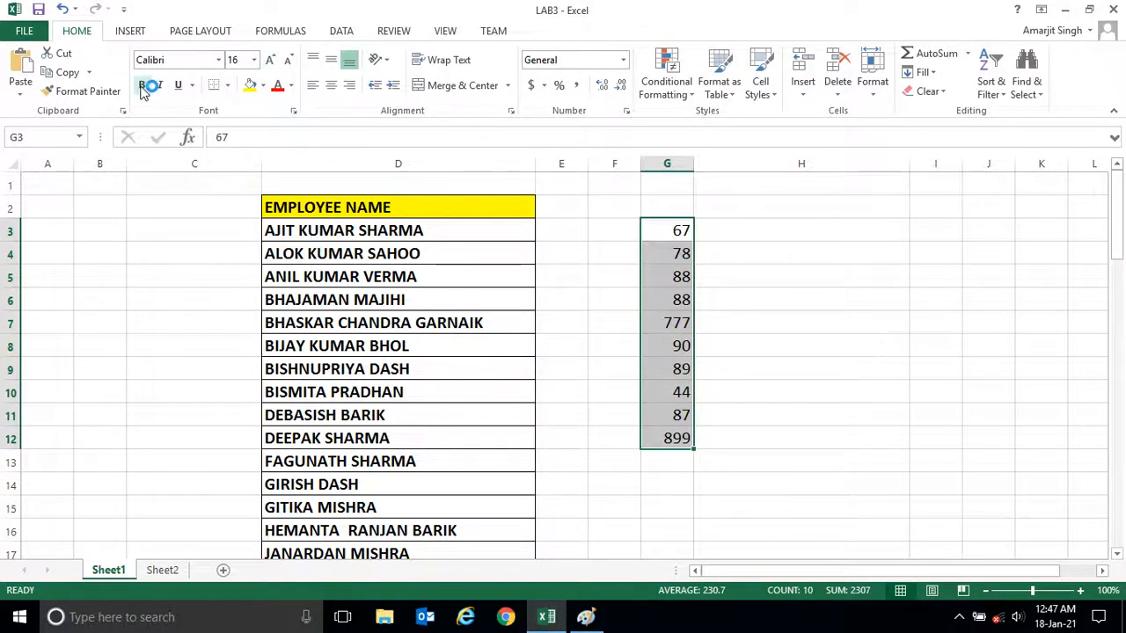
Make the ten numbers in G3:G12 bold and reselect the range
{"action": "left_click", "coordinate": [667, 300]}
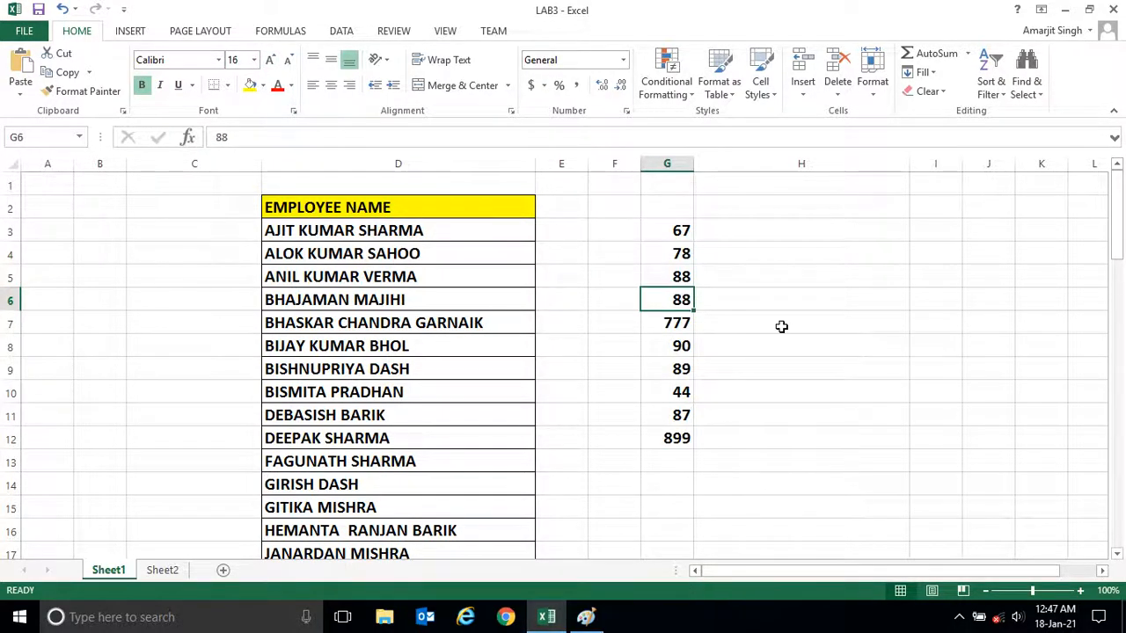
{"action": "left_click", "coordinate": [666, 229]}
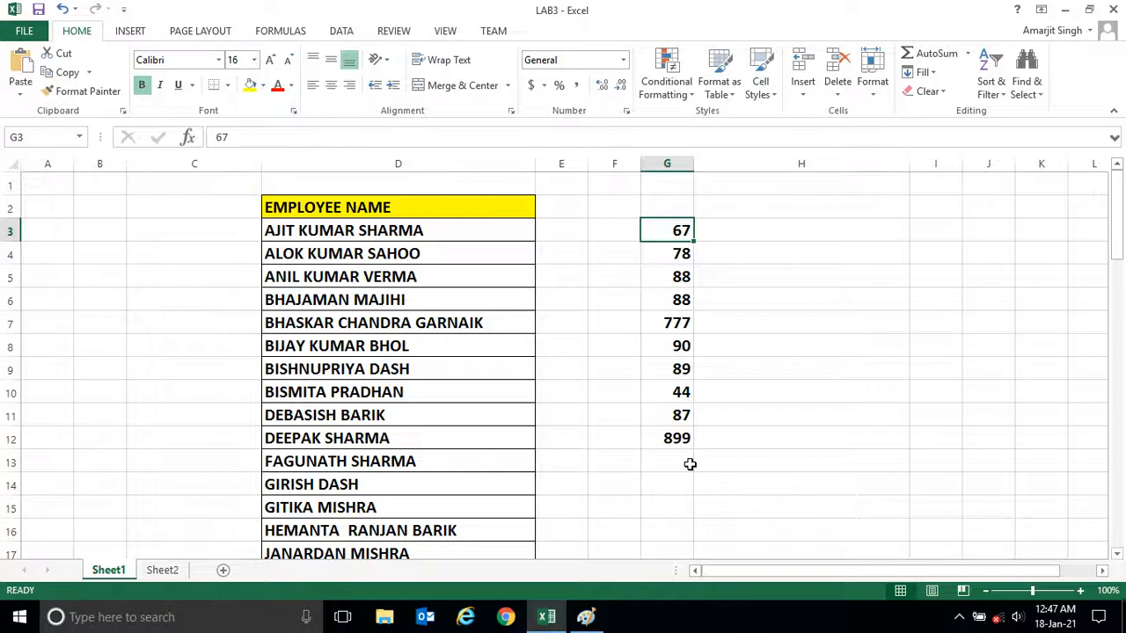
{"action": "mouse_move", "coordinate": [686, 456]}
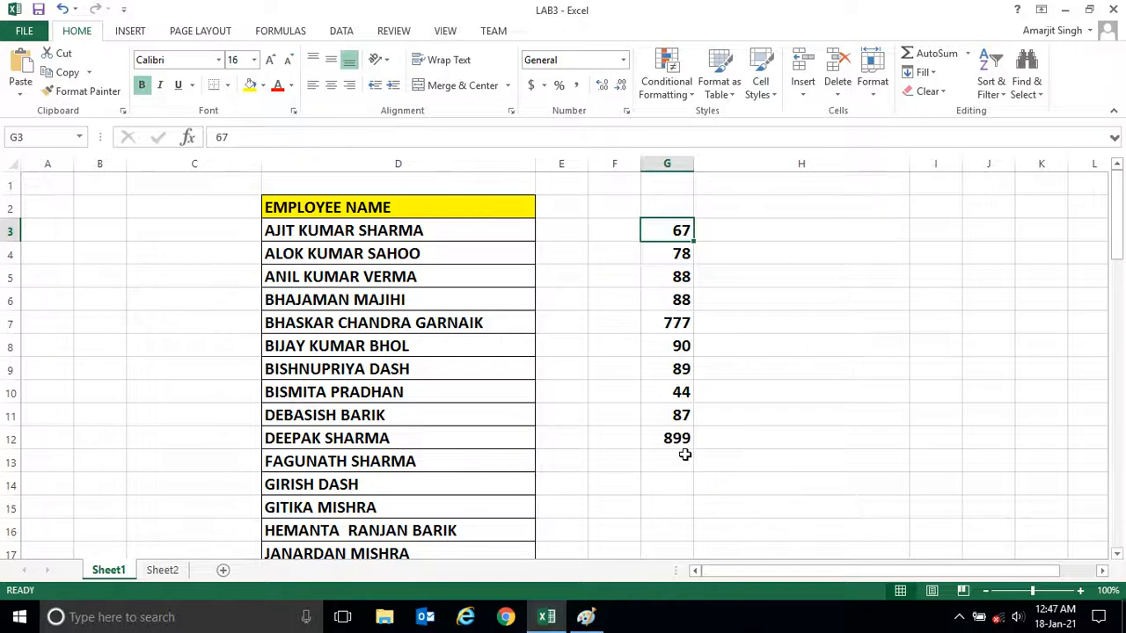
{"action": "mouse_move", "coordinate": [682, 450]}
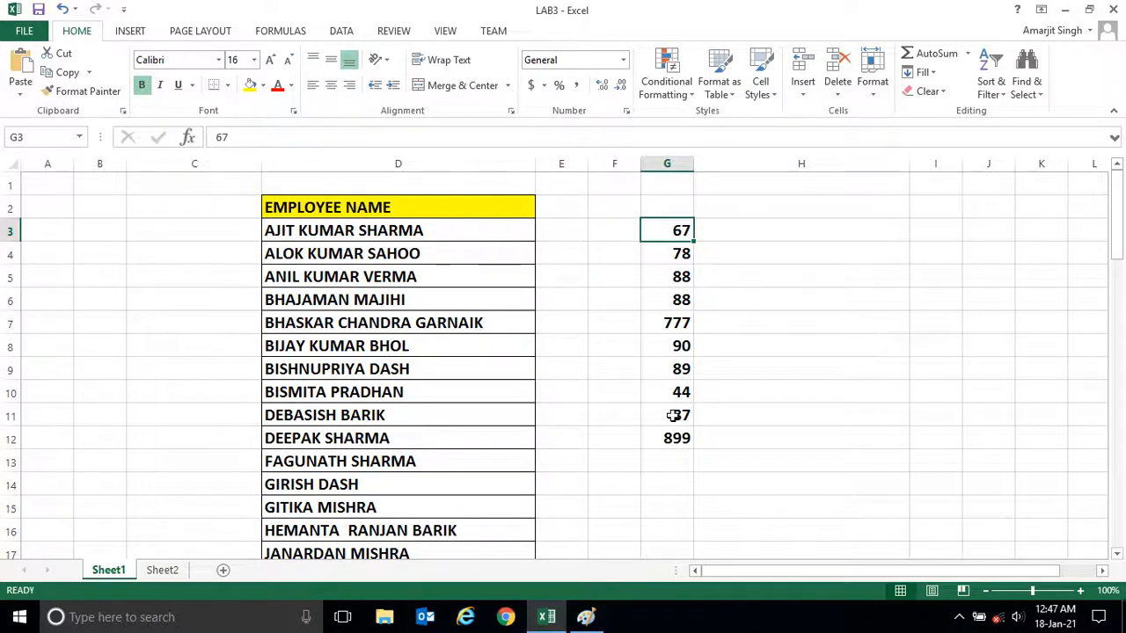
{"action": "left_click_drag", "start_coordinate": [667, 229], "coordinate": [666, 439]}
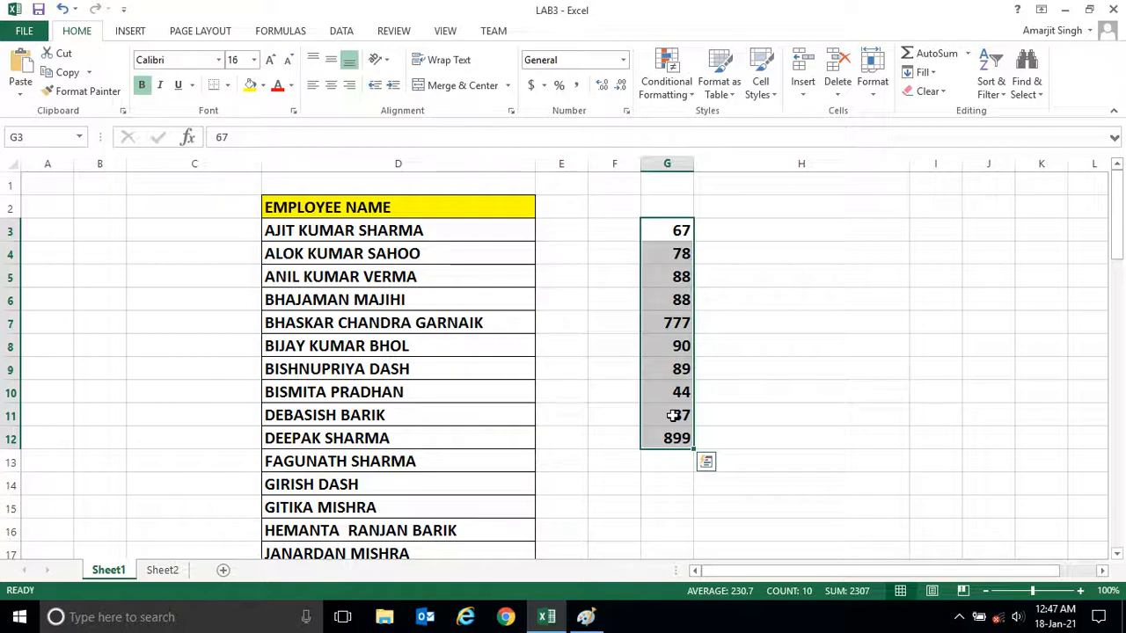
Sort the numbers in G3:G12 smallest to largest via Sort & Filter
{"action": "left_click", "coordinate": [991, 74]}
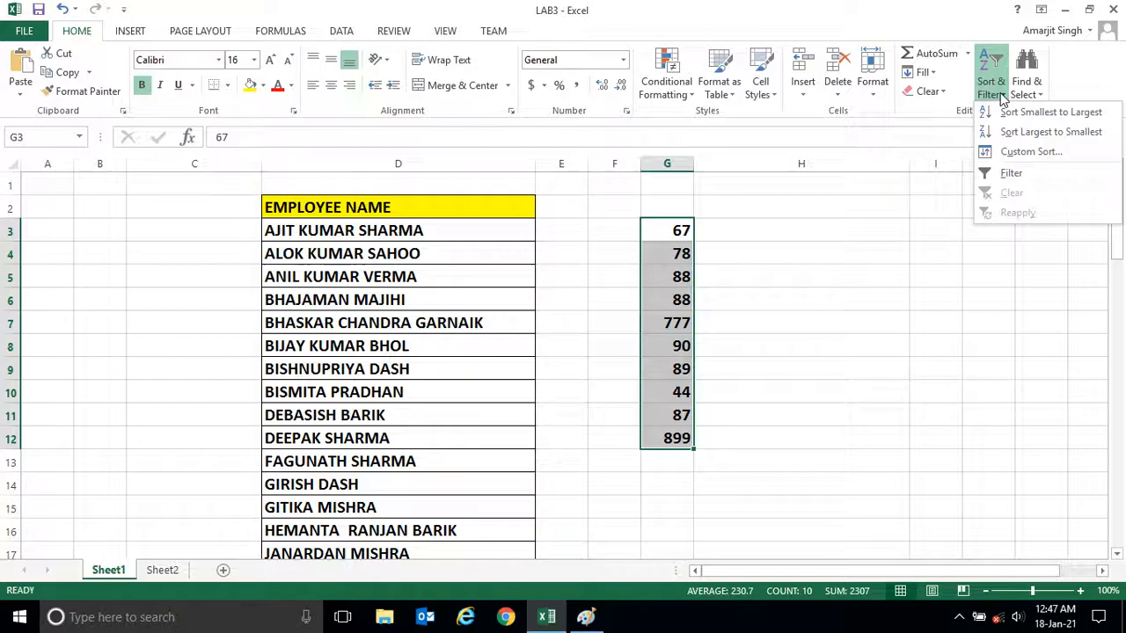
{"action": "mouse_move", "coordinate": [1051, 113]}
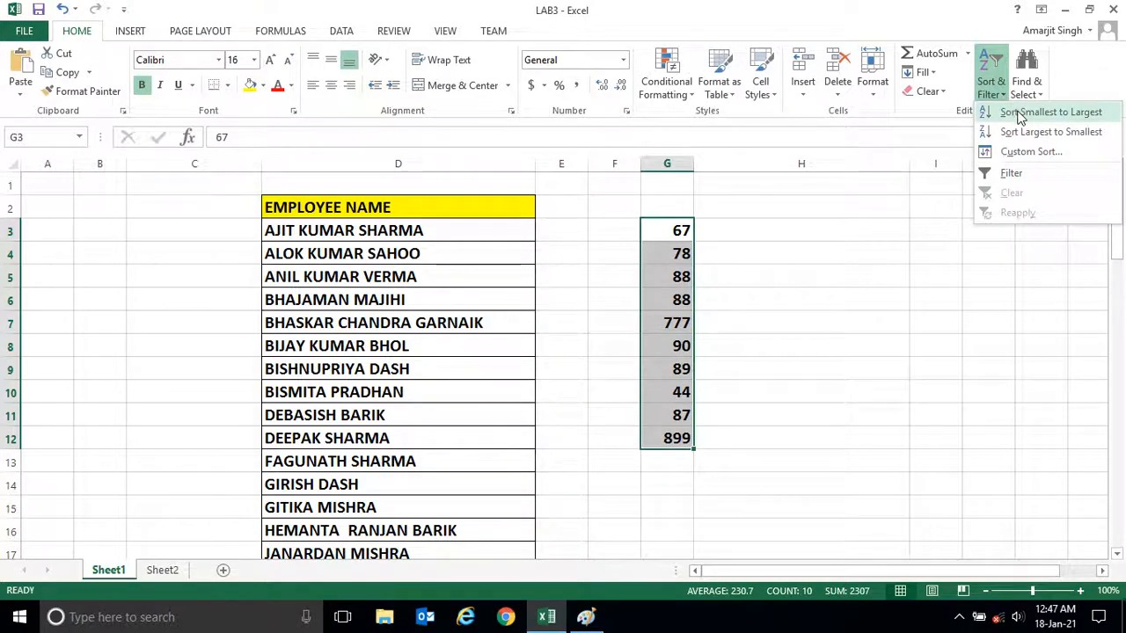
{"action": "left_click", "coordinate": [1050, 113]}
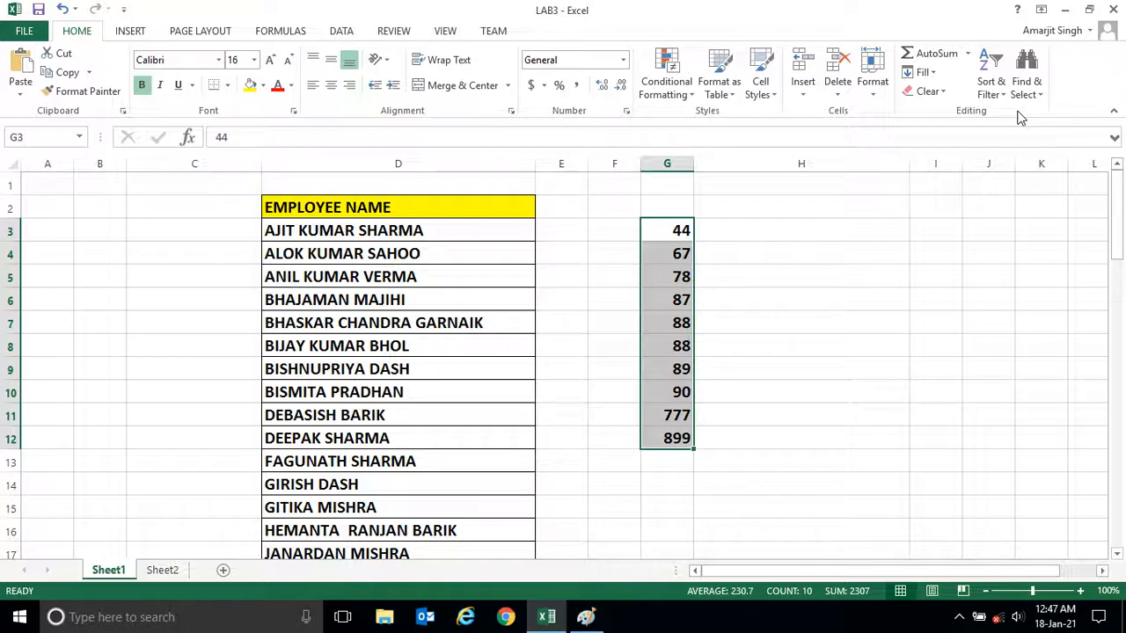
{"action": "mouse_move", "coordinate": [684, 228]}
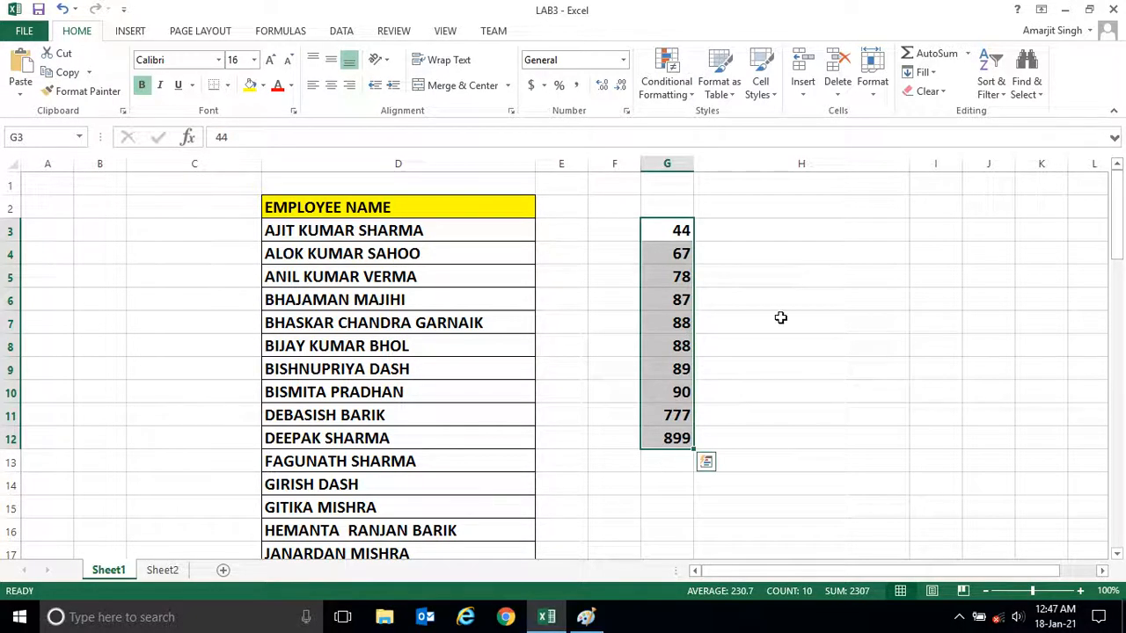
{"action": "left_click", "coordinate": [990, 73]}
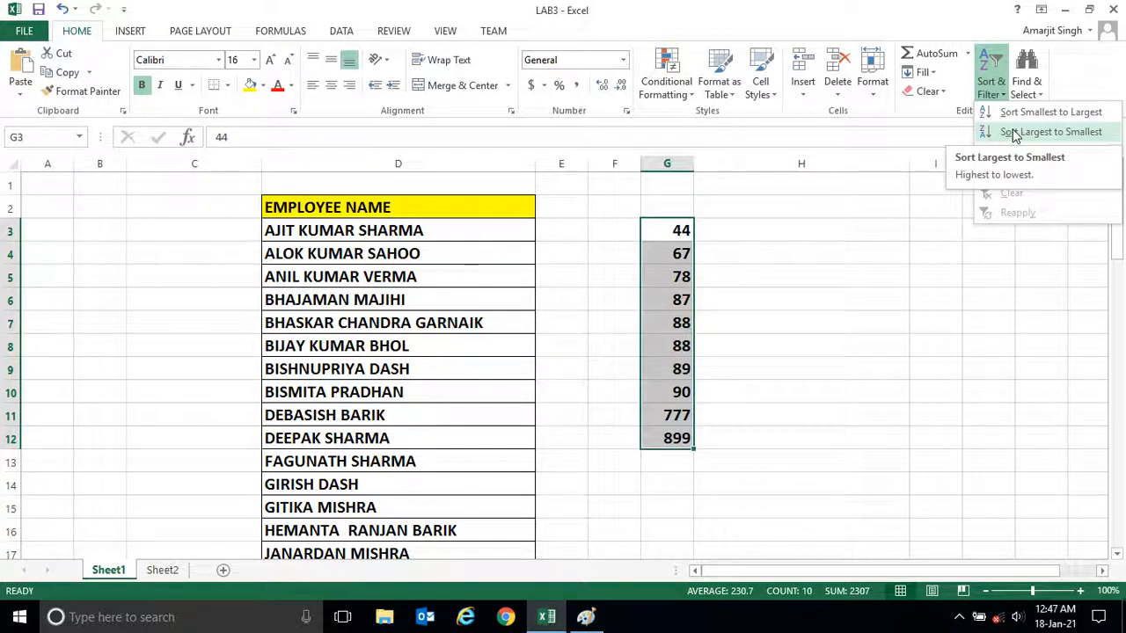
Sort the numbers in G3:G12 largest to smallest
{"action": "left_click", "coordinate": [1052, 130]}
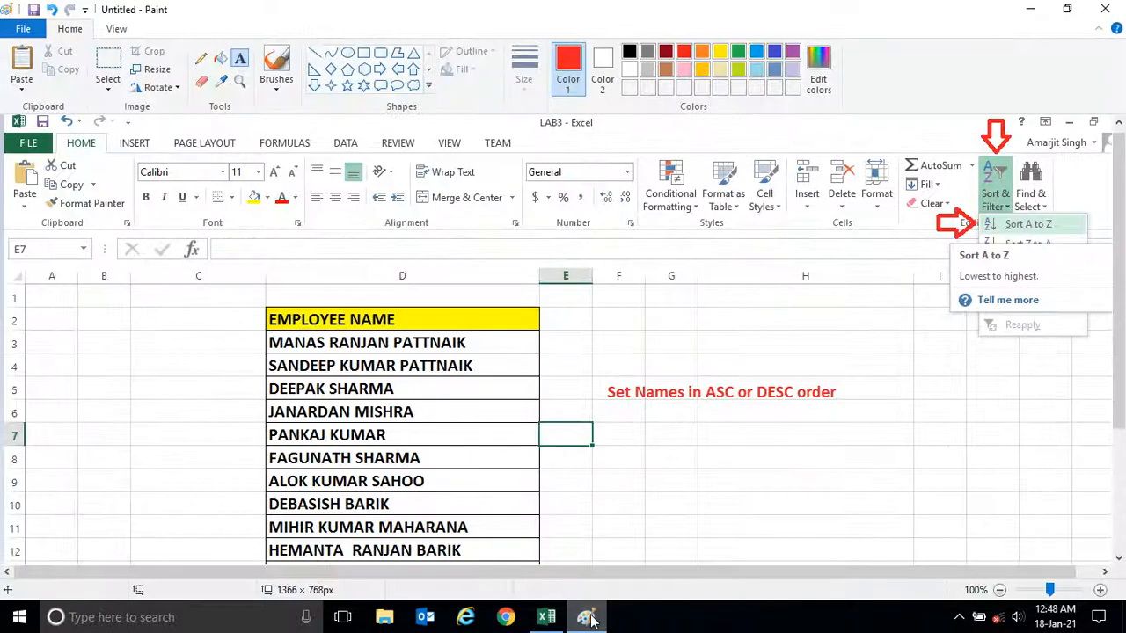
{"action": "mouse_move", "coordinate": [788, 348]}
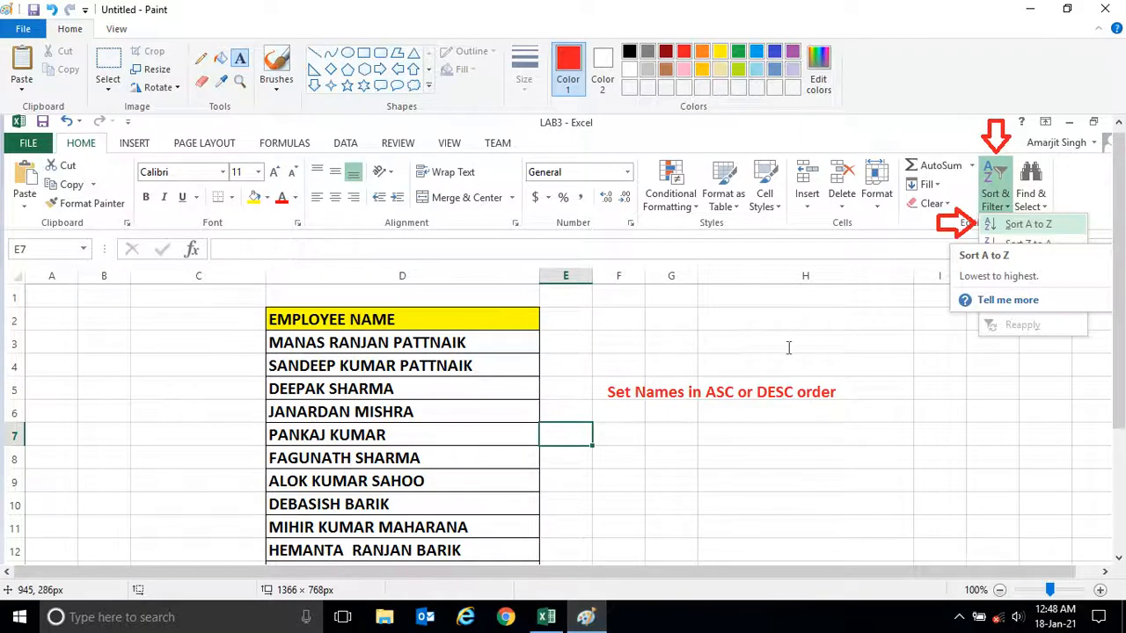